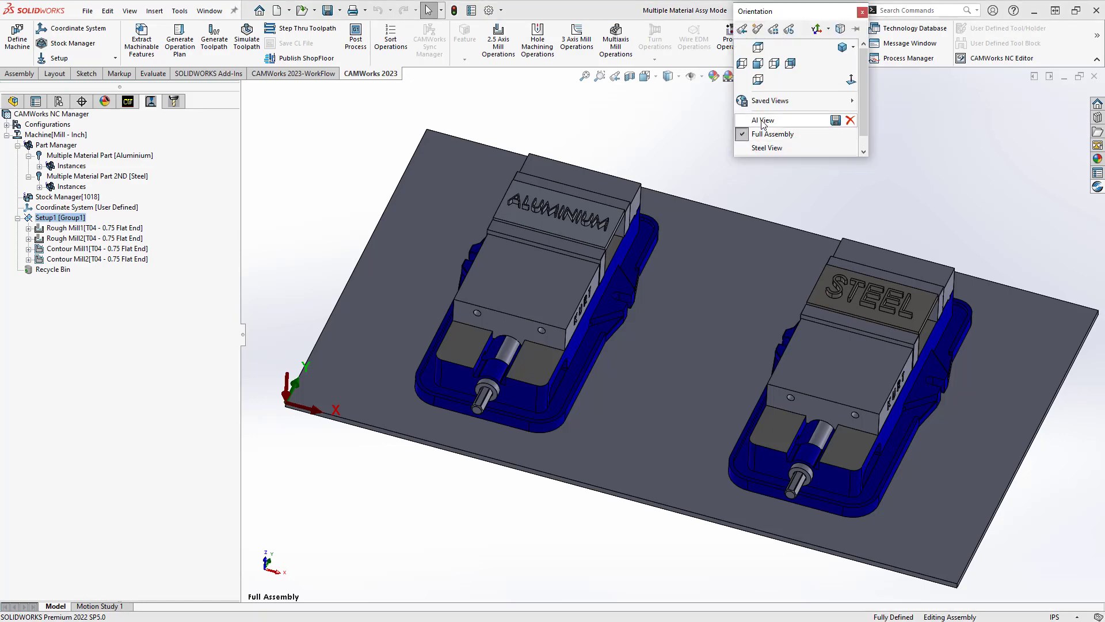
Return to the full assembly and review the stock materials assigned to both parts
{"action": "left_click", "coordinate": [763, 120]}
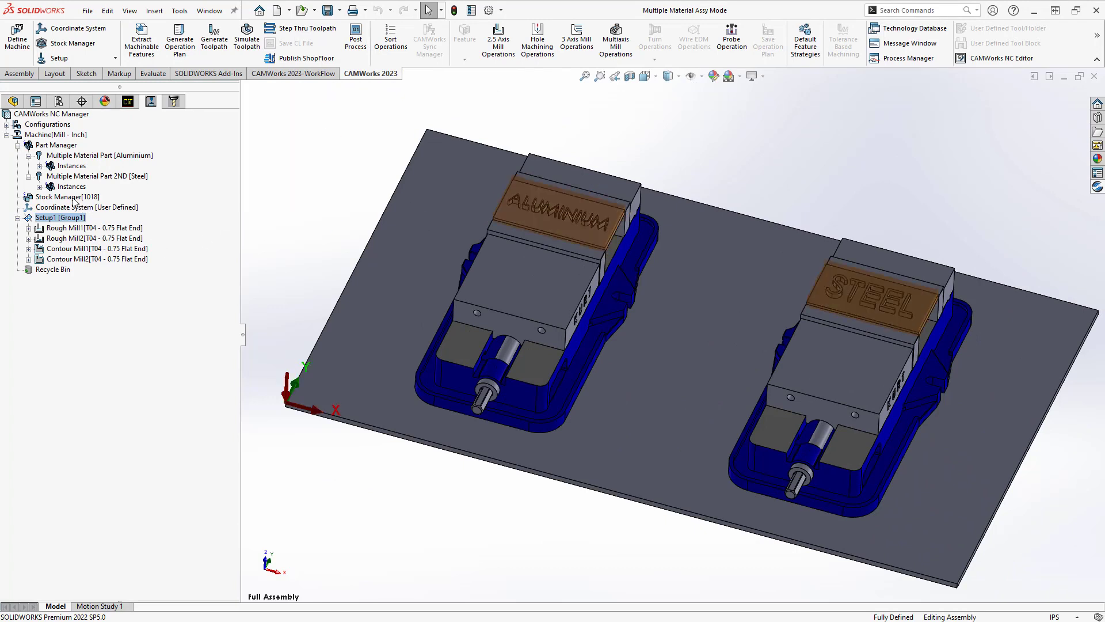
{"action": "left_click", "coordinate": [63, 197]}
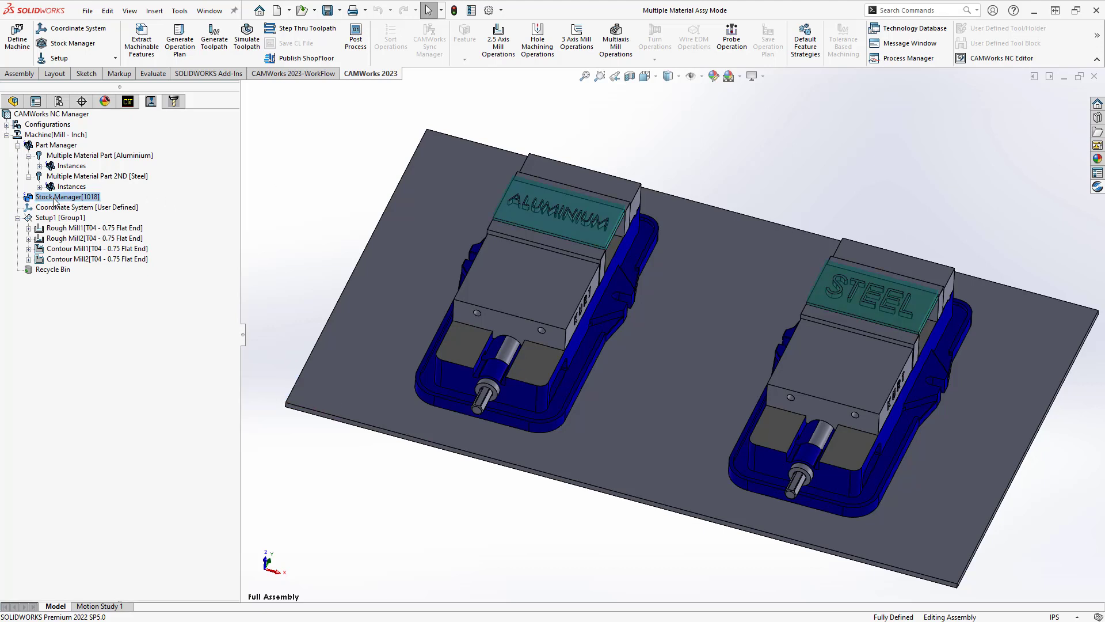
{"action": "double_click", "coordinate": [55, 196]}
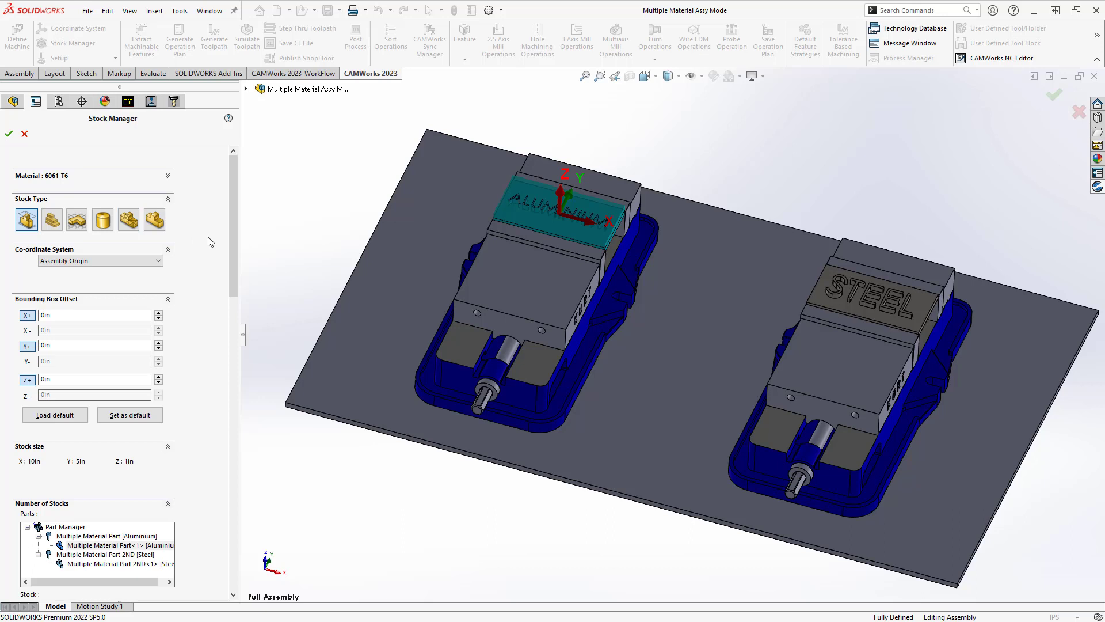
{"action": "mouse_move", "coordinate": [224, 299]}
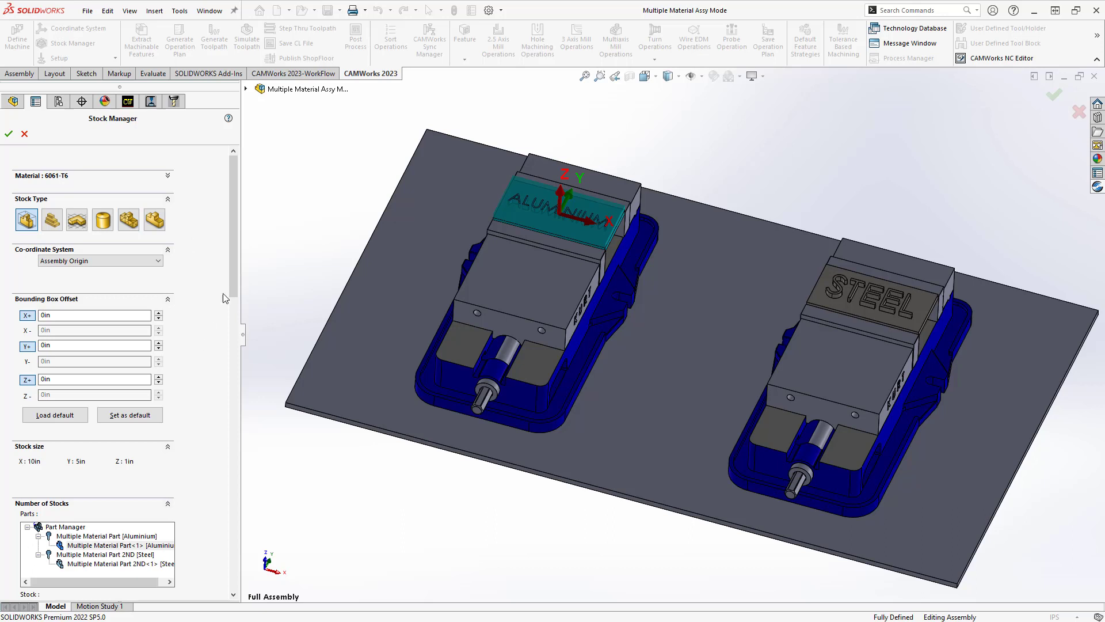
{"action": "left_click", "coordinate": [168, 299]}
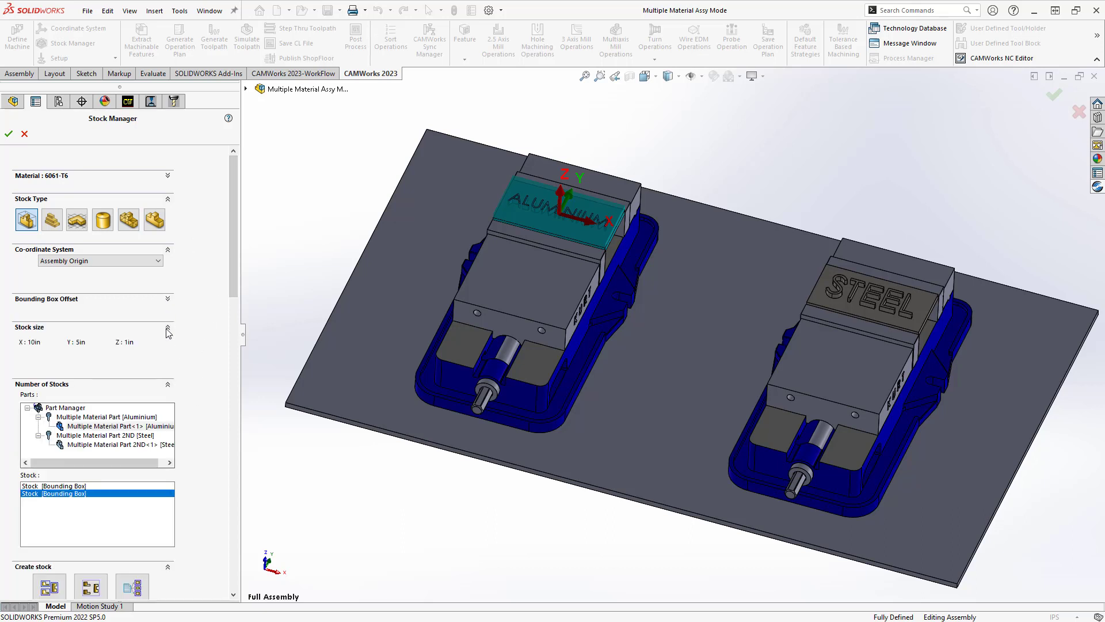
{"action": "left_click", "coordinate": [167, 330]}
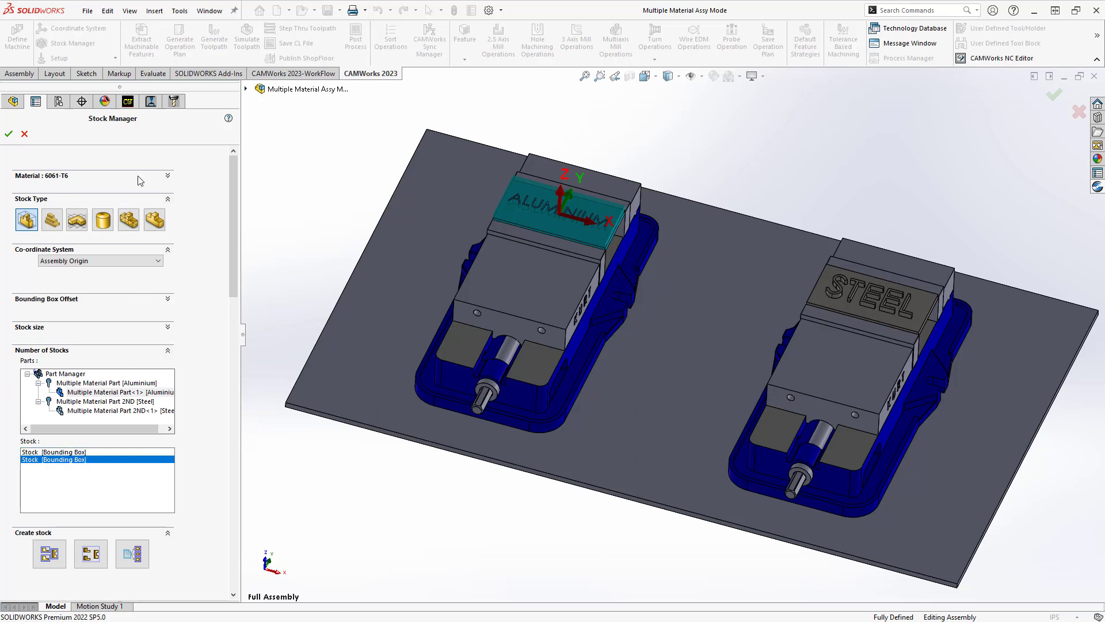
{"action": "left_click", "coordinate": [167, 175]}
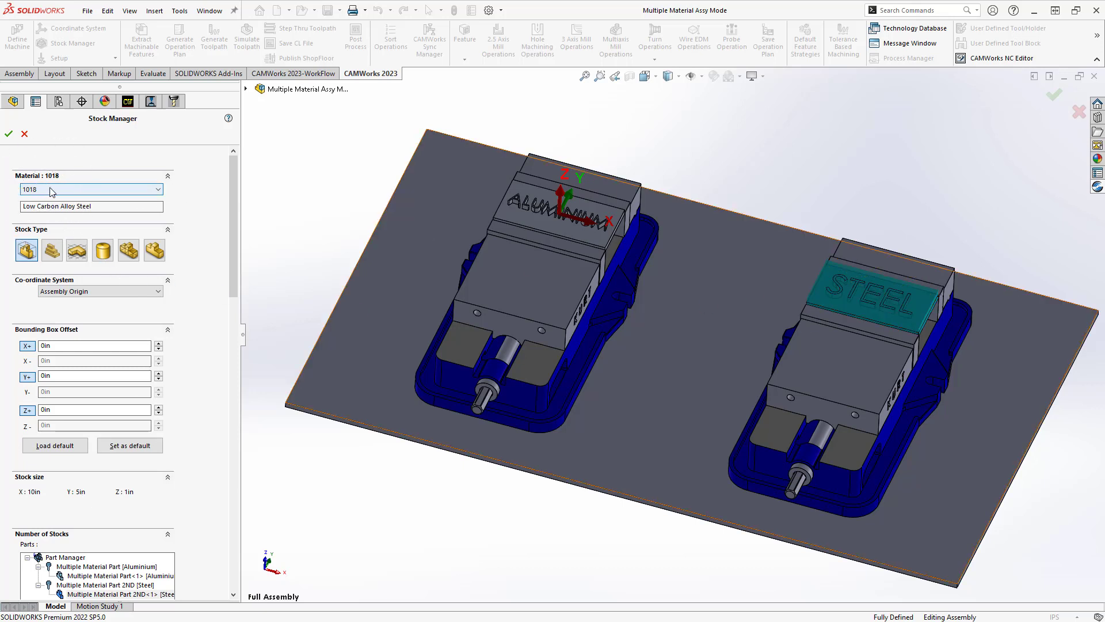
{"action": "left_click", "coordinate": [9, 133]}
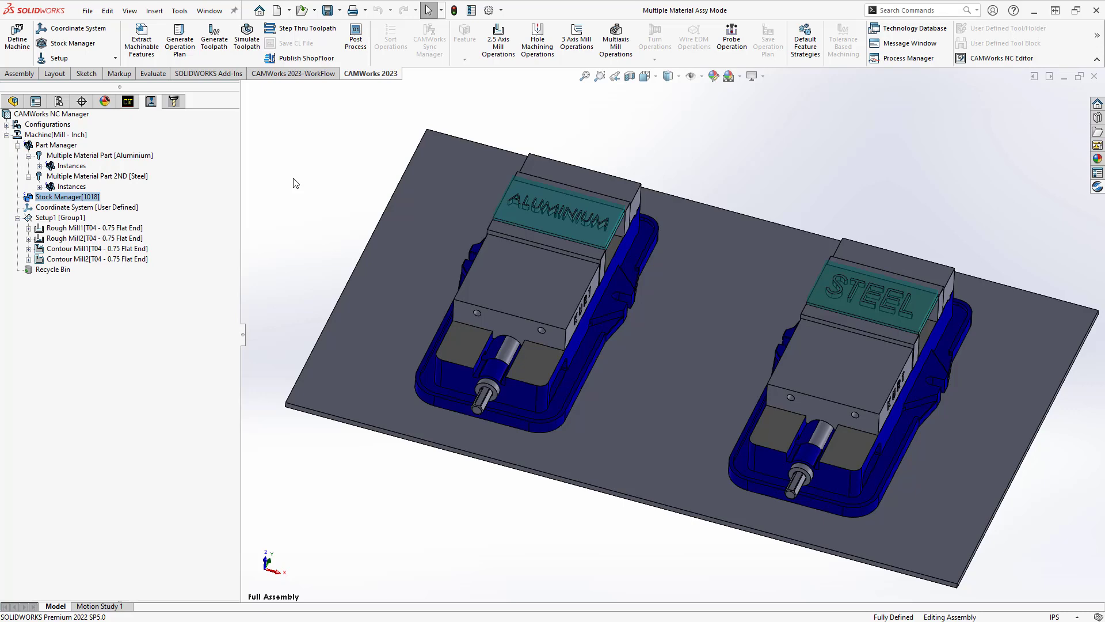
Check Rough Mill1's feeds, speeds and driving stock material, closing without changes
{"action": "left_click", "coordinate": [77, 228]}
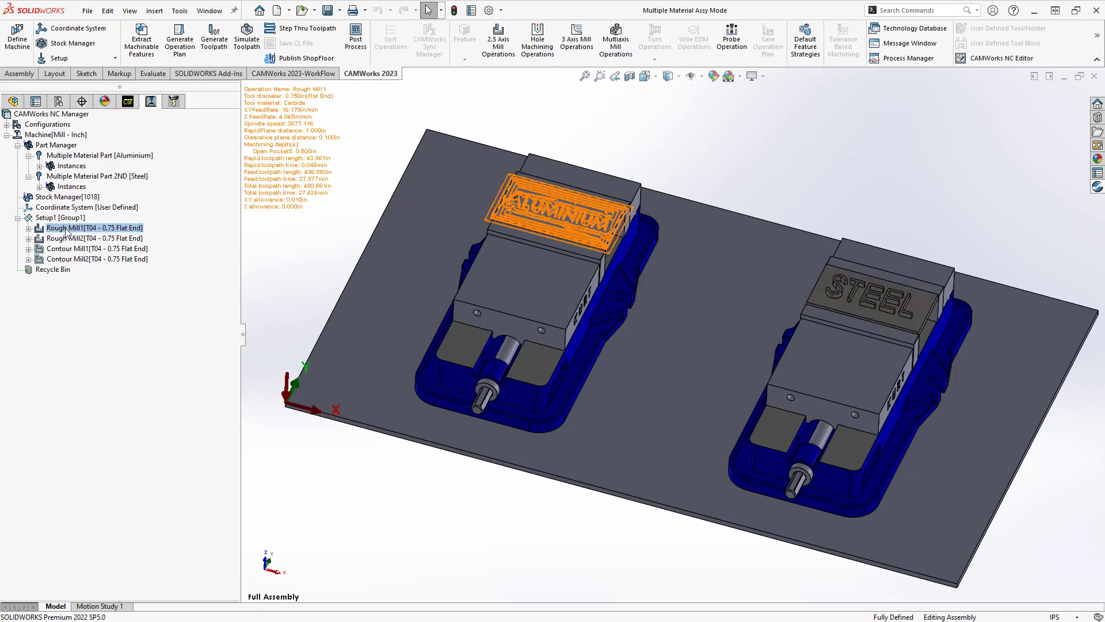
{"action": "double_click", "coordinate": [75, 228]}
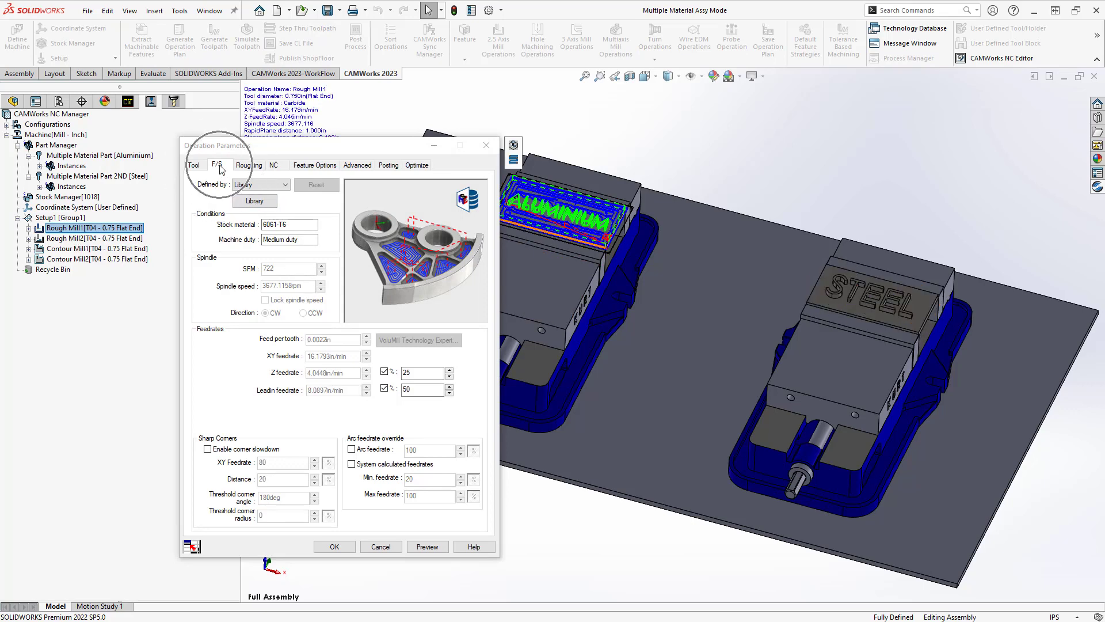
{"action": "left_click", "coordinate": [287, 184]}
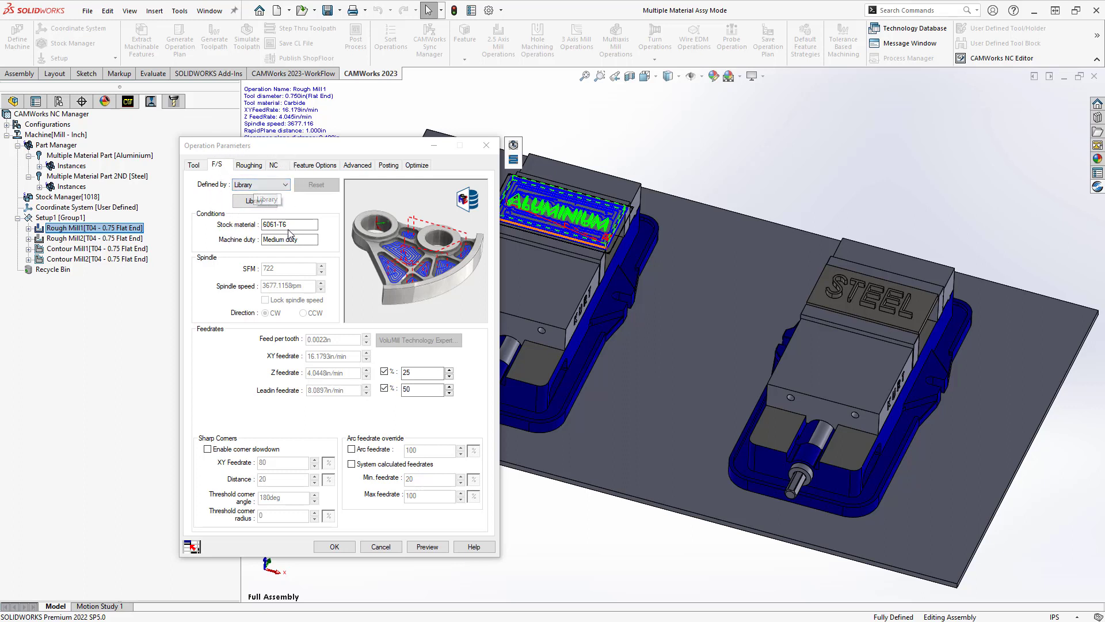
{"action": "left_click", "coordinate": [289, 225]}
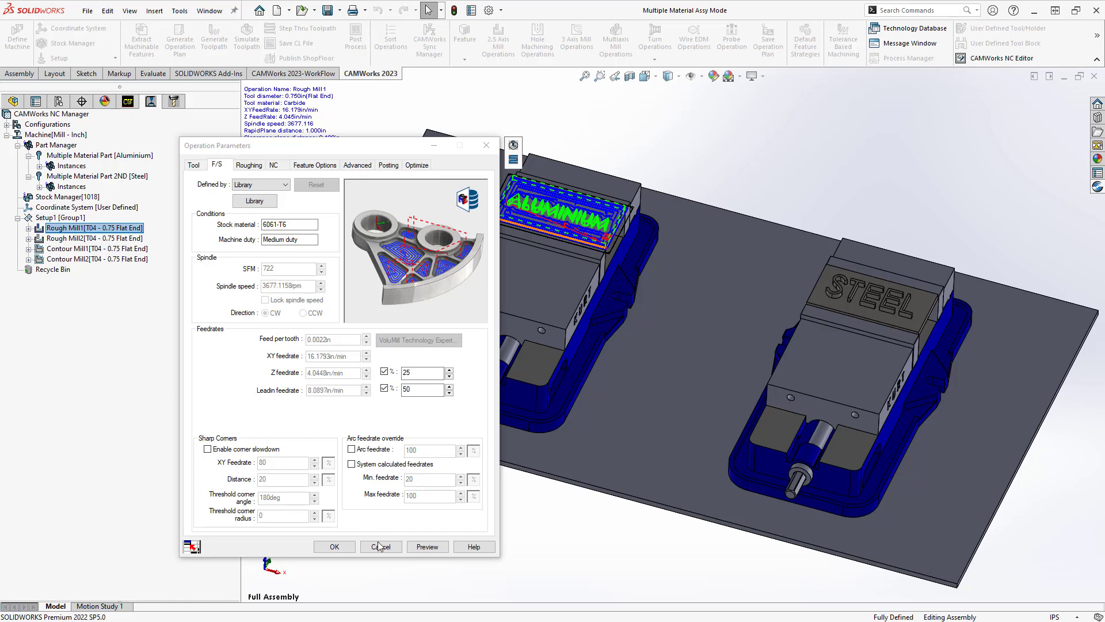
{"action": "left_click", "coordinate": [381, 546]}
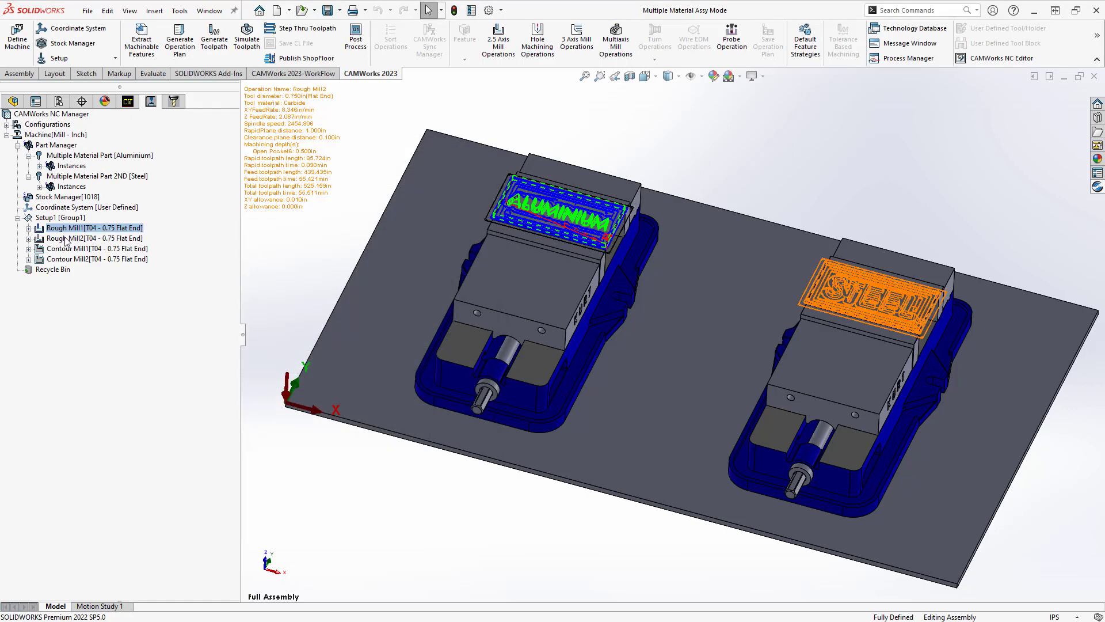
Show Rough Mill2's 1018 steel feeds and speeds: 982.9 rpm, 2.75 in/min XY feed
{"action": "left_click", "coordinate": [75, 237]}
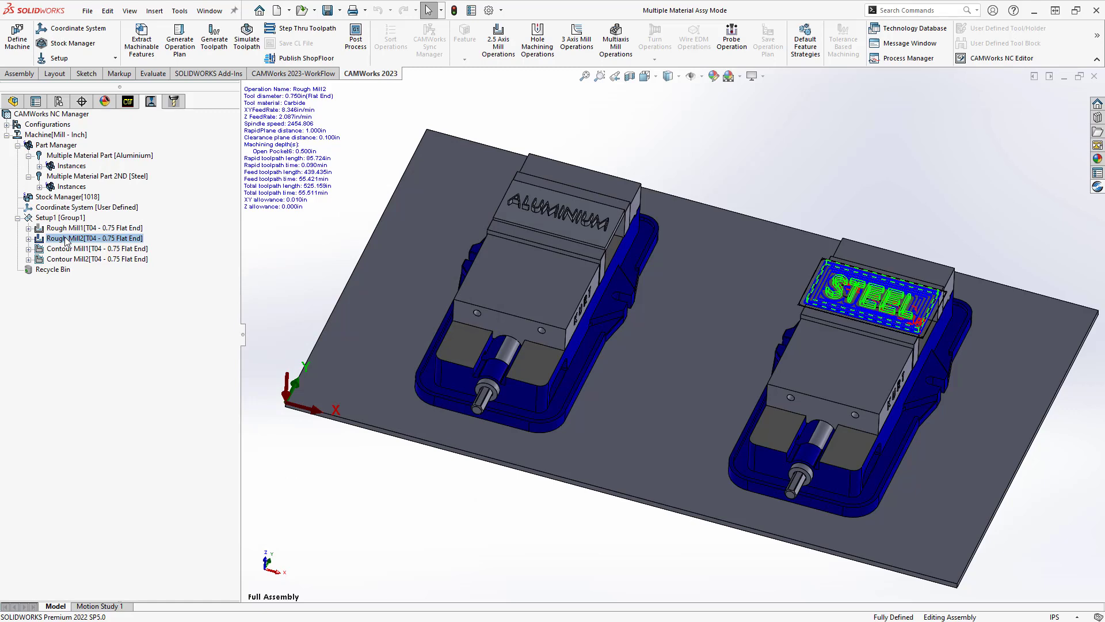
{"action": "double_click", "coordinate": [65, 238]}
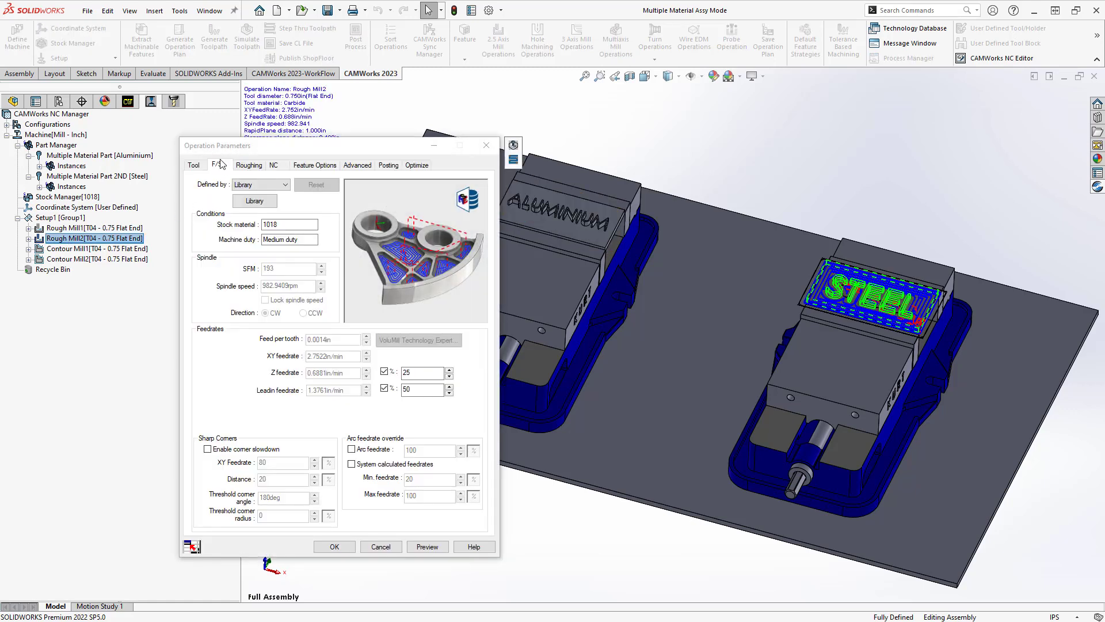
{"action": "left_click", "coordinate": [286, 184]}
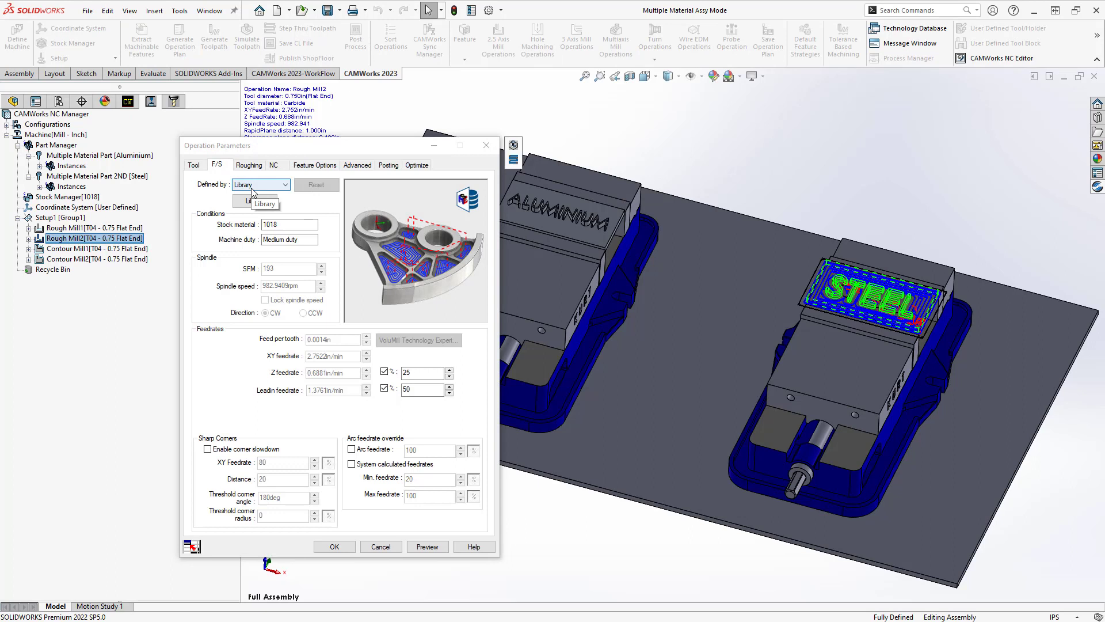